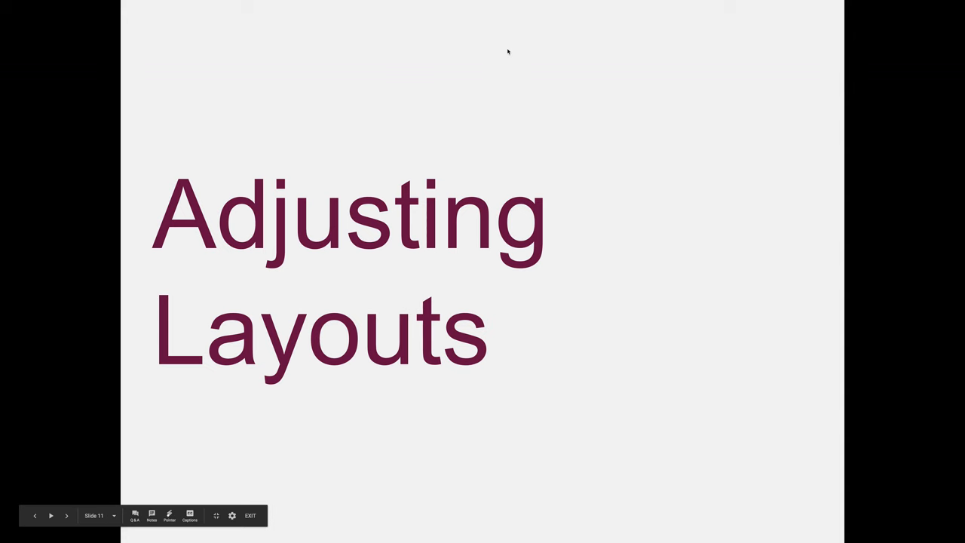
# Step: Advance to the slide on adding pages and changing page orientation via Document Setup
pyautogui.click(67, 515)
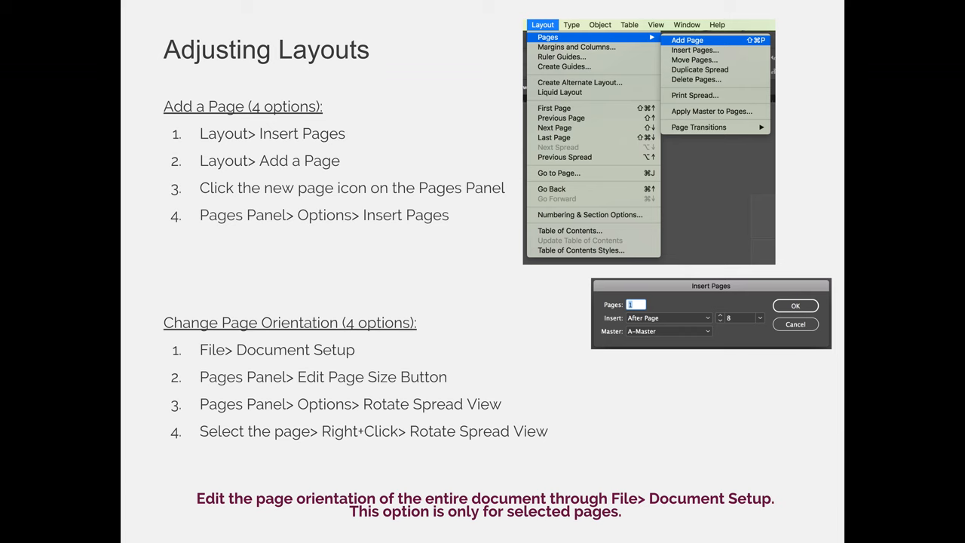